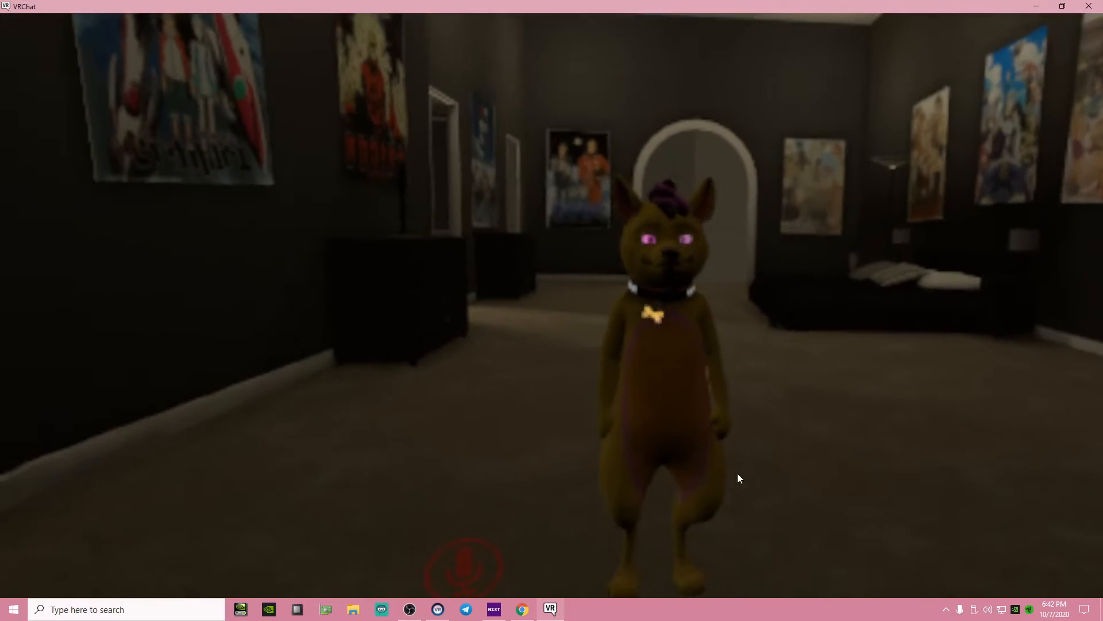
Step: Restore the OBS Studio window over VRChat, confirming recording is running
{"action": "left_click", "coordinate": [410, 608]}
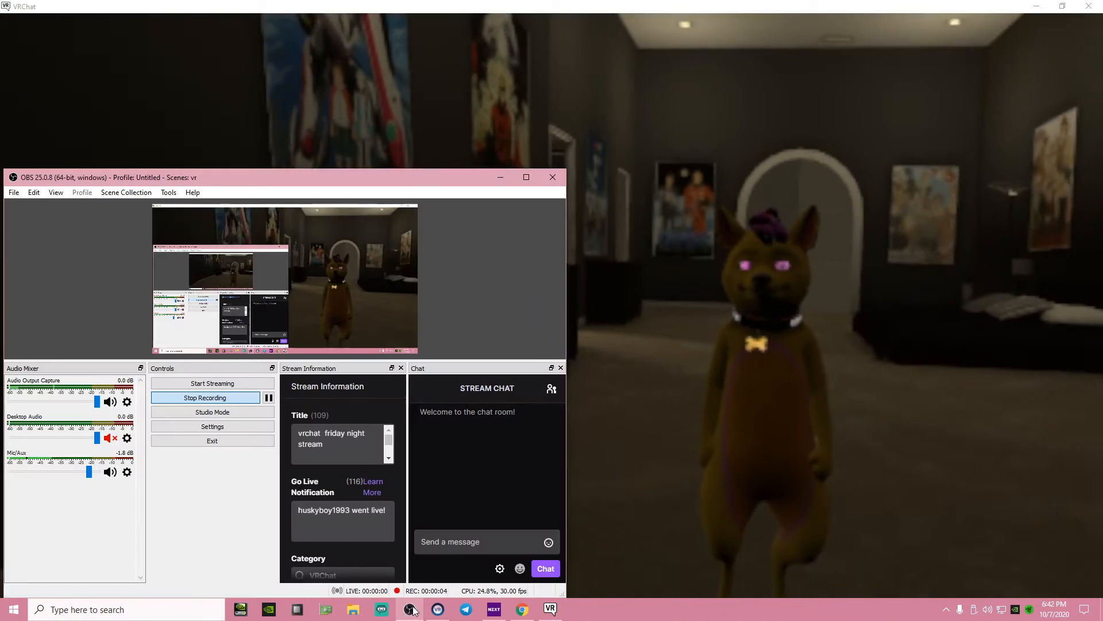
{"action": "mouse_move", "coordinate": [410, 609]}
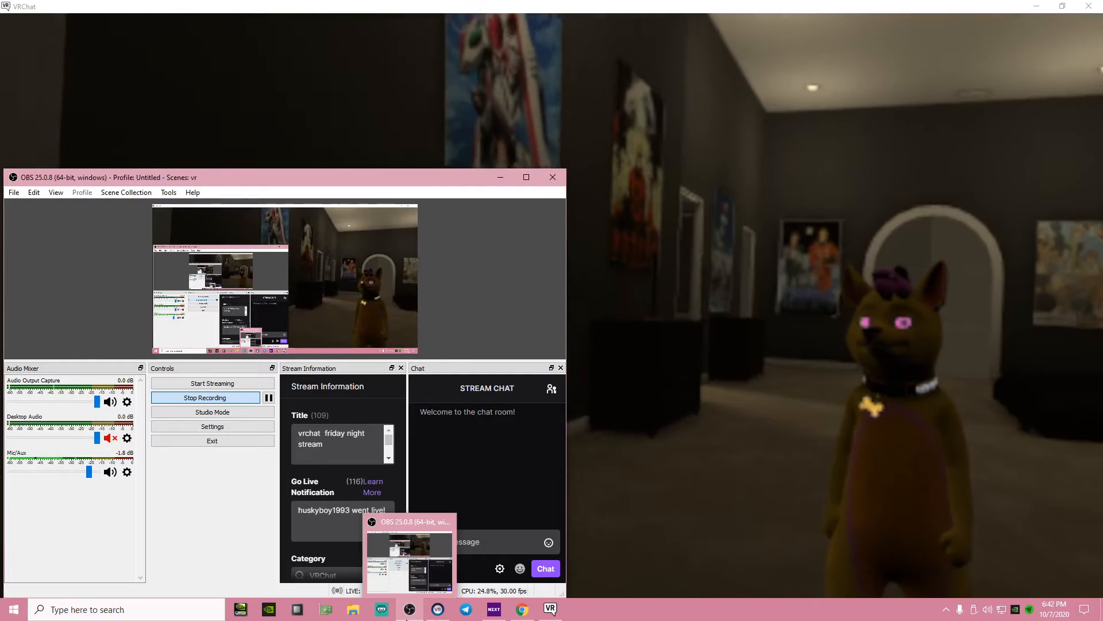
Step: Minimize OBS to show VRChat full screen, then open the October 2020 taskbar calendar
{"action": "left_click", "coordinate": [549, 608]}
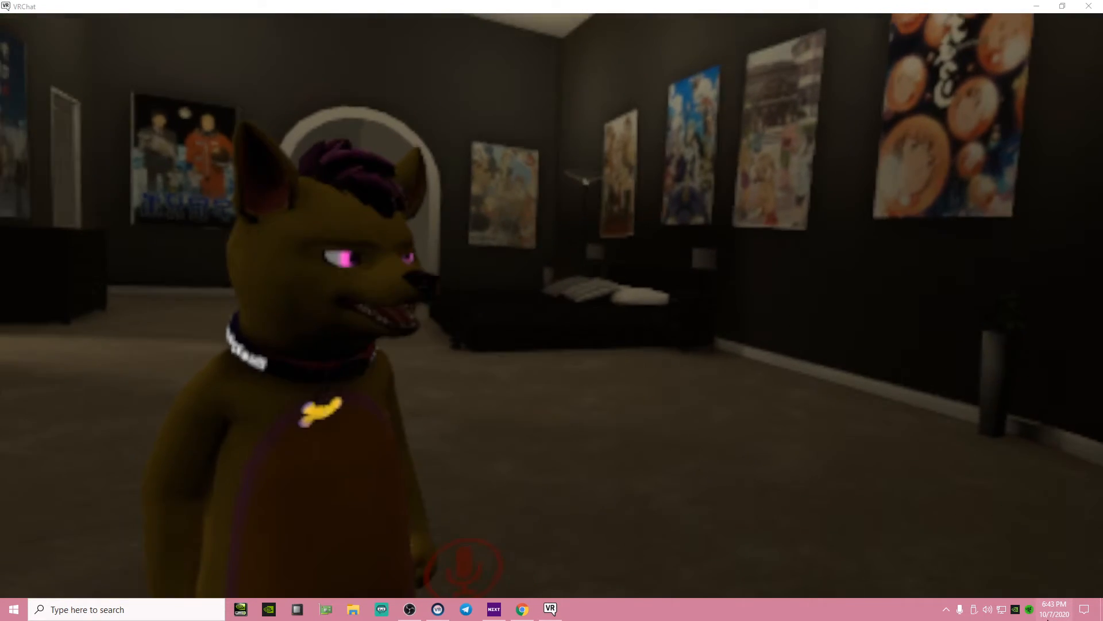
{"action": "left_click", "coordinate": [1053, 608]}
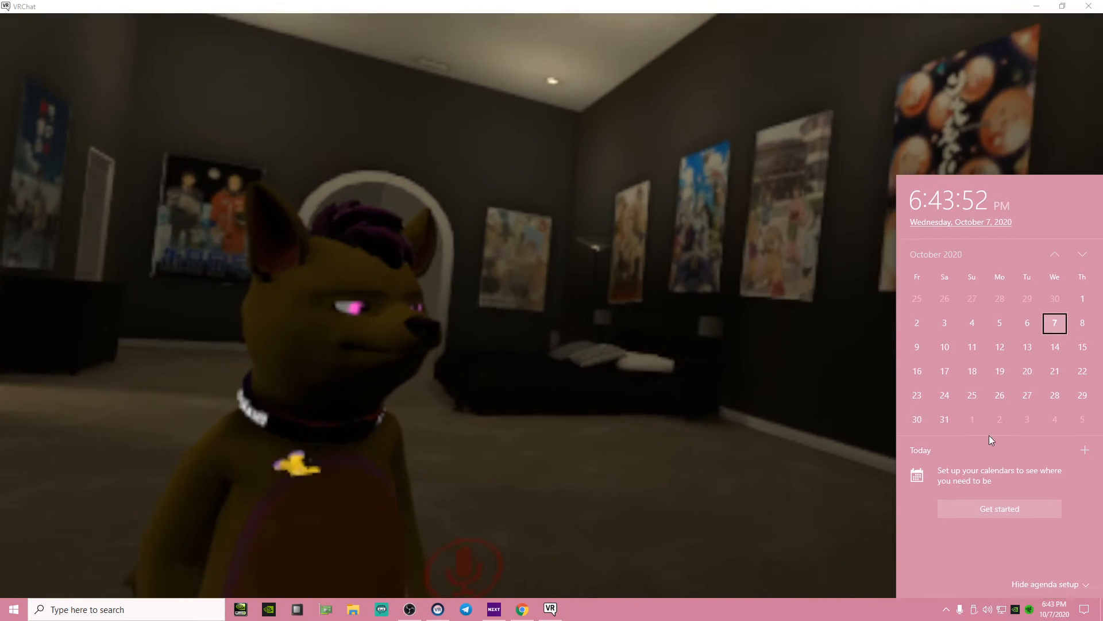